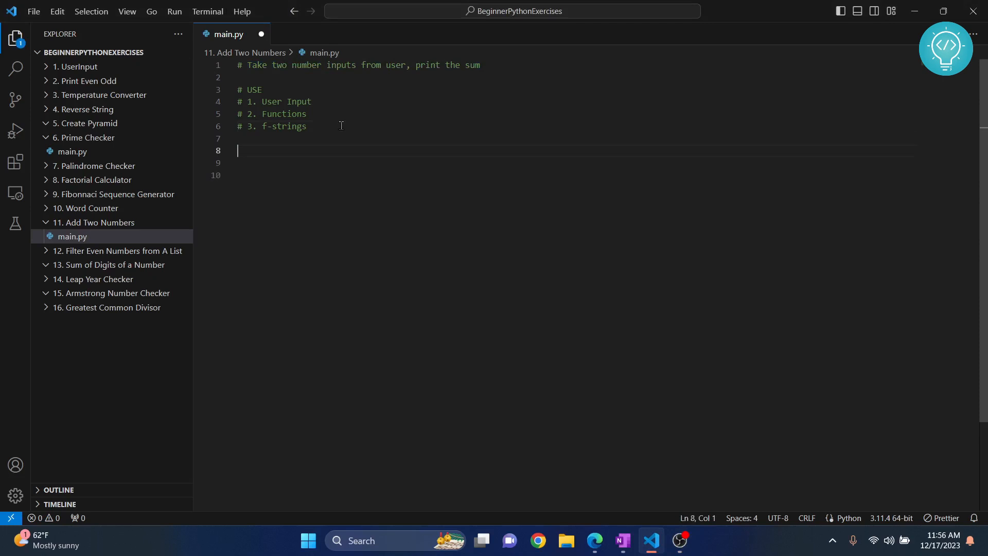
- Define add_nums(num1, num2) as a new function in main.py
drag(238, 102, 306, 127)
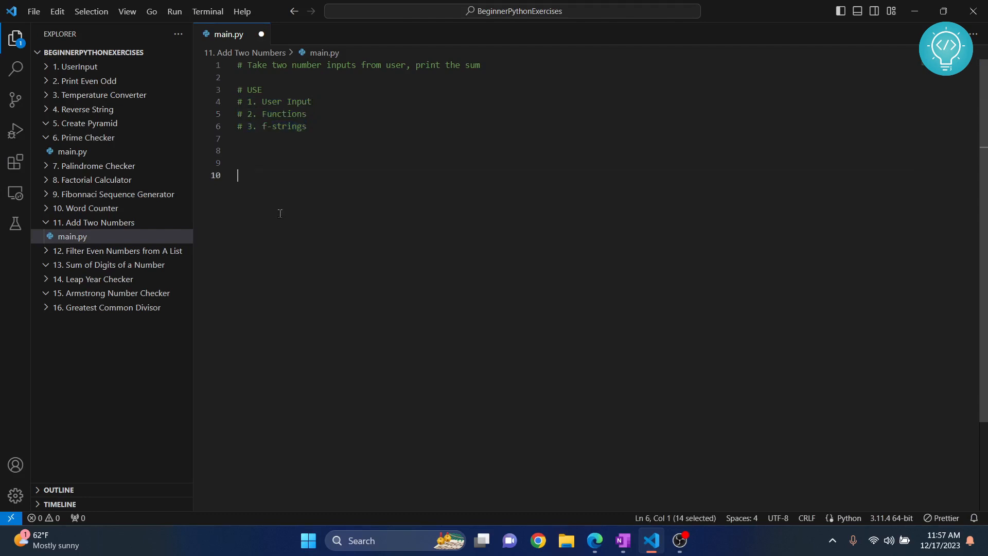
text(def)
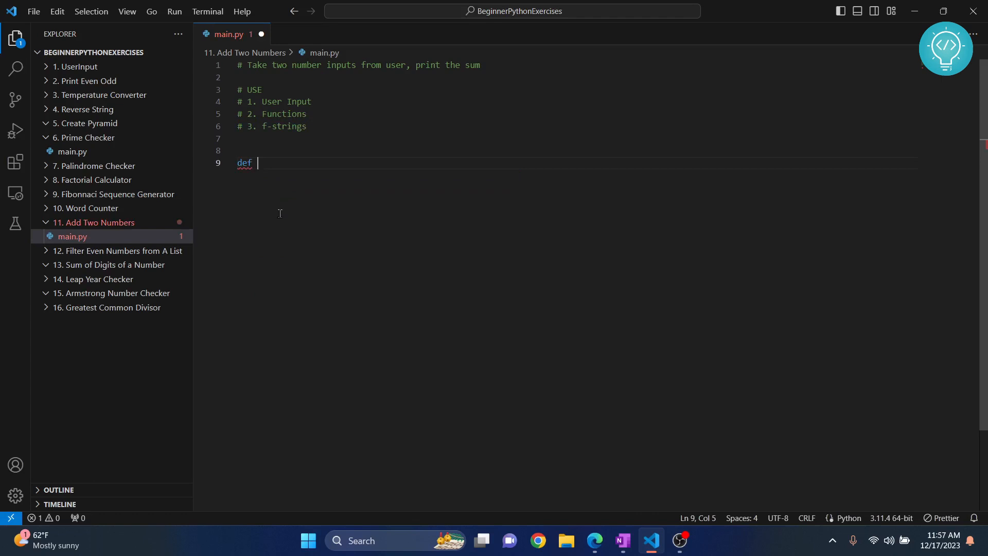
text(ad)
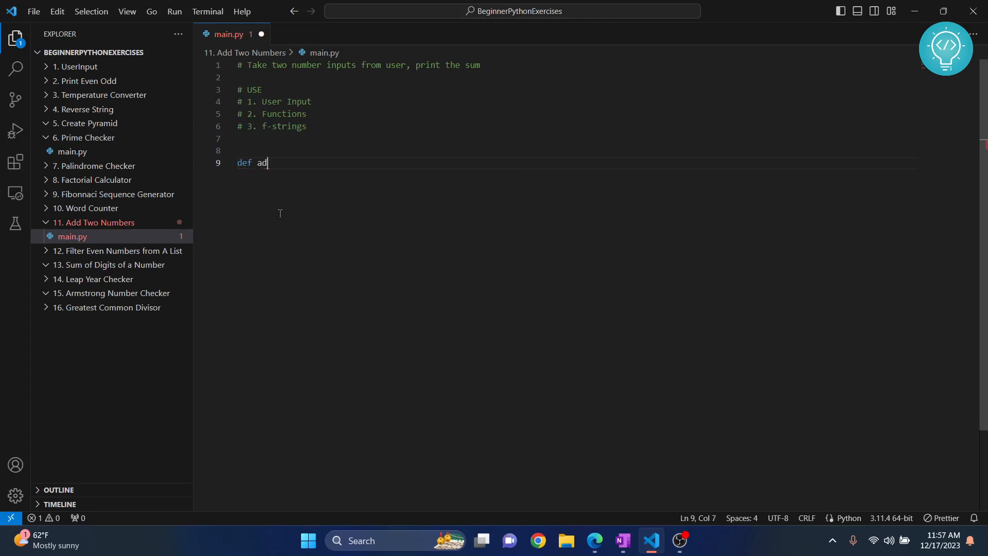
text(d_nums()
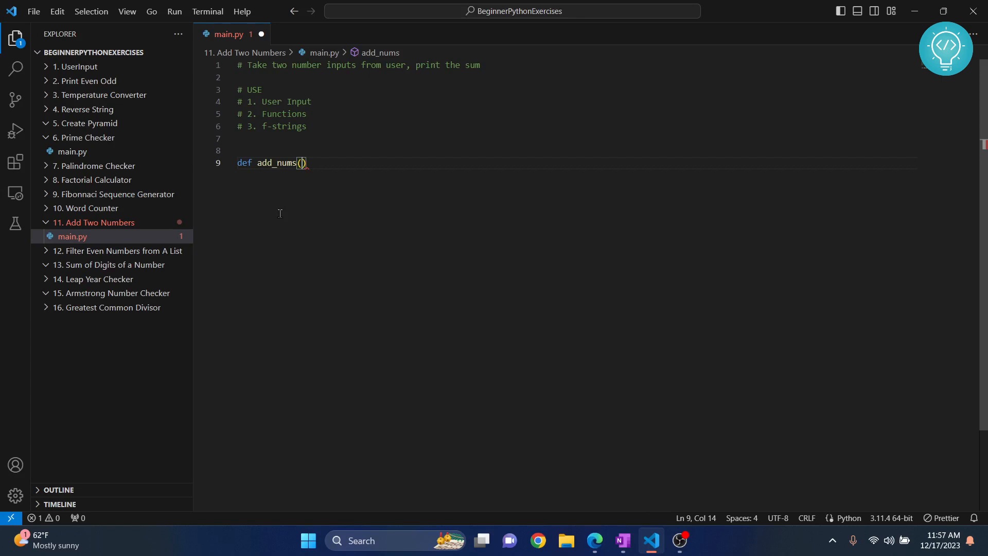
text(num1, nu)
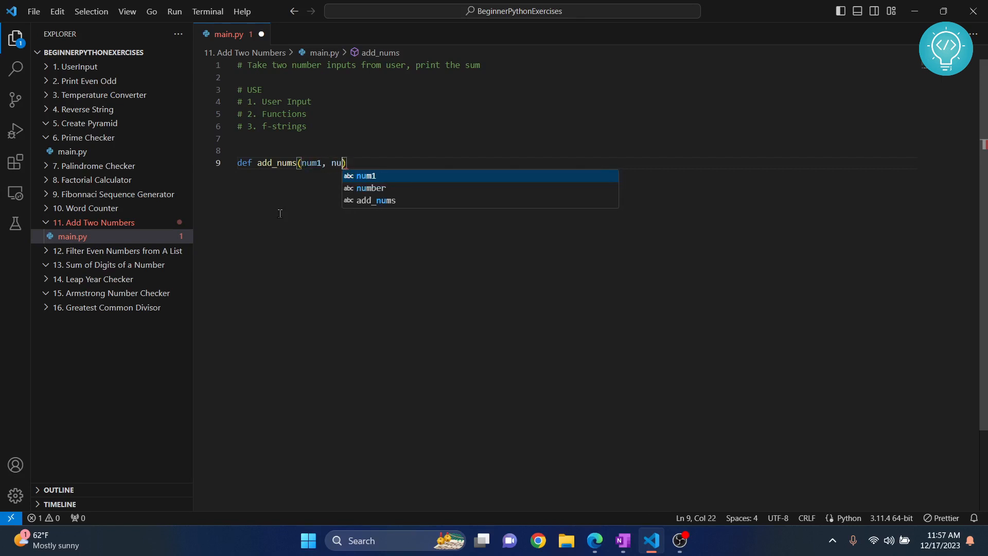
text(m2):)
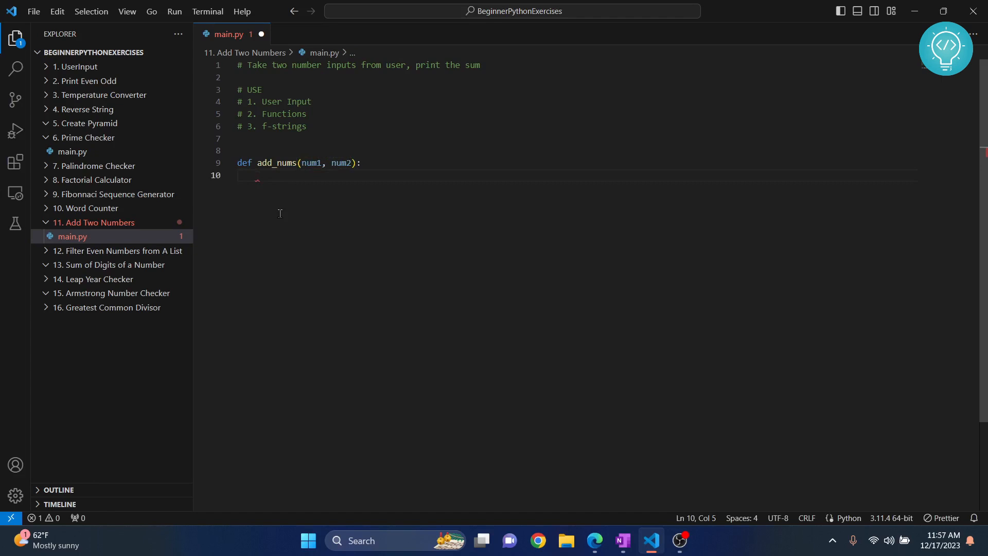
- Give add_nums a body computing sum = num1 + num2 and returning sum
text(sum =)
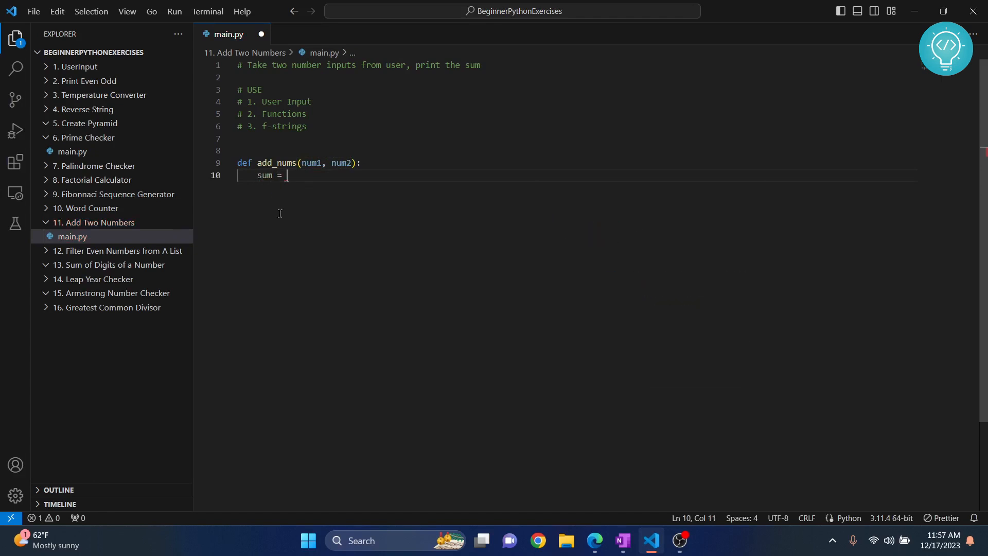
text(num1 + num2)
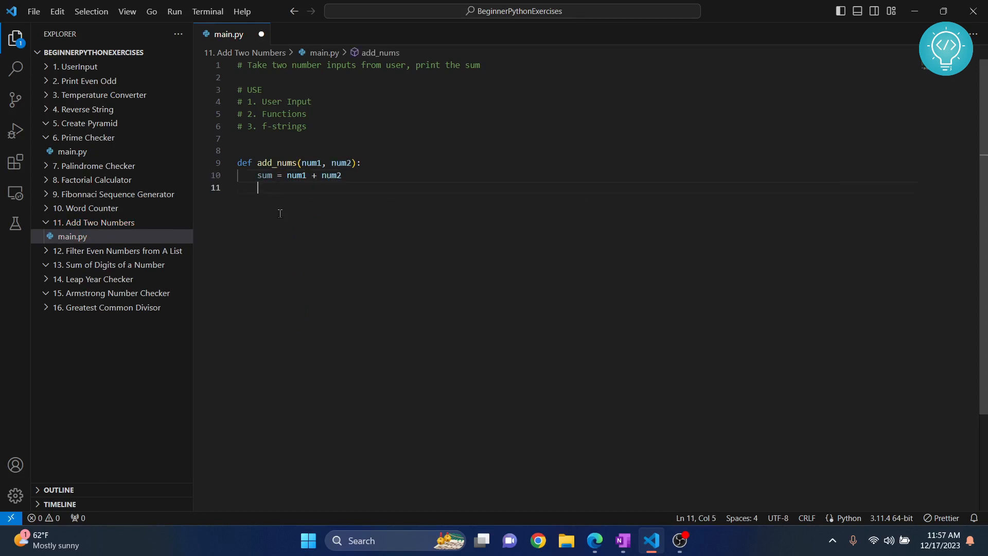
text(return sum)
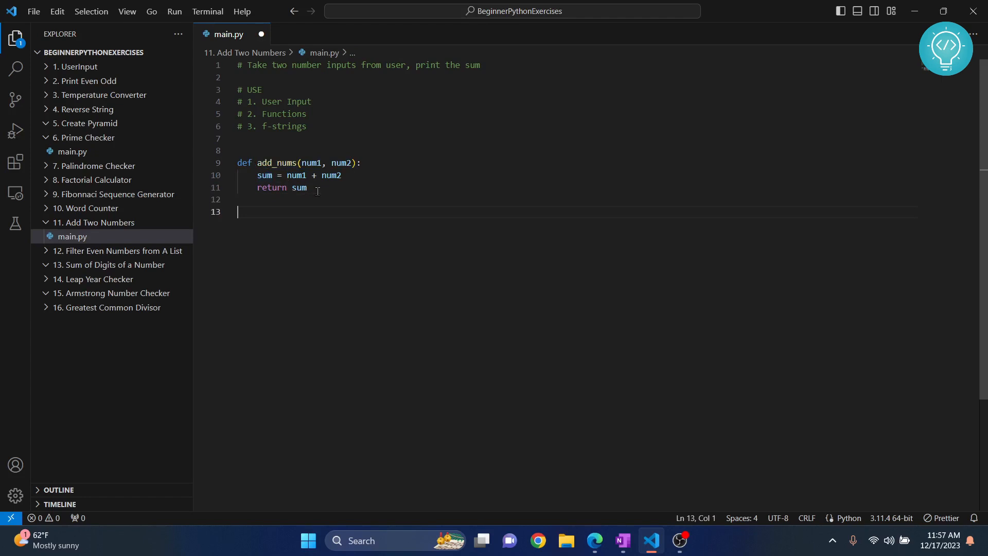
text(f)
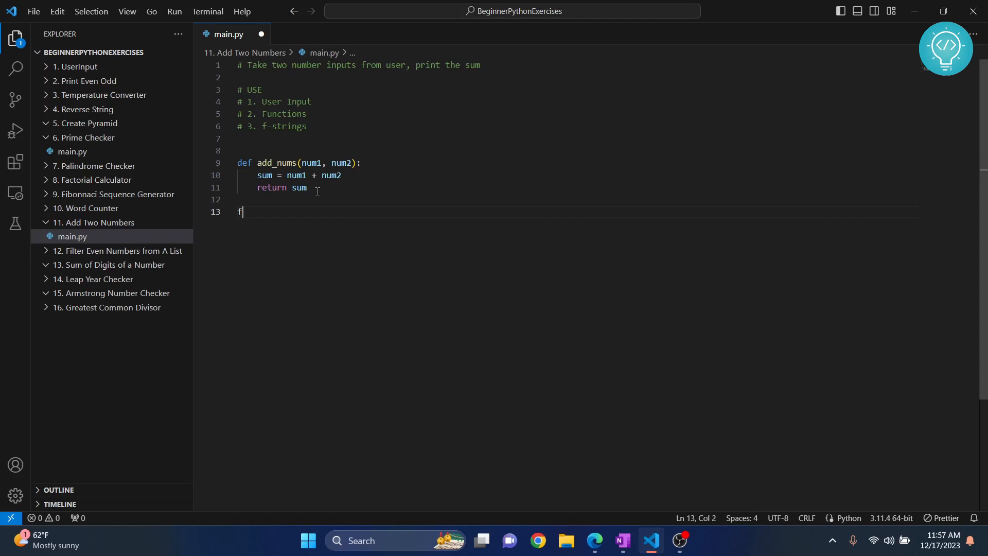
- Store input('Enter first number:') in first_num
text(irst_num)
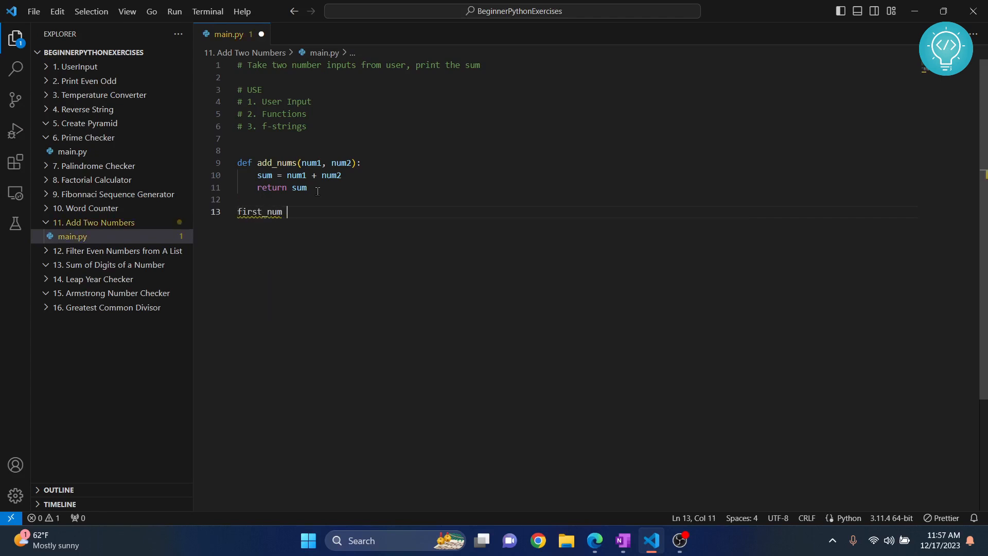
text(= input())
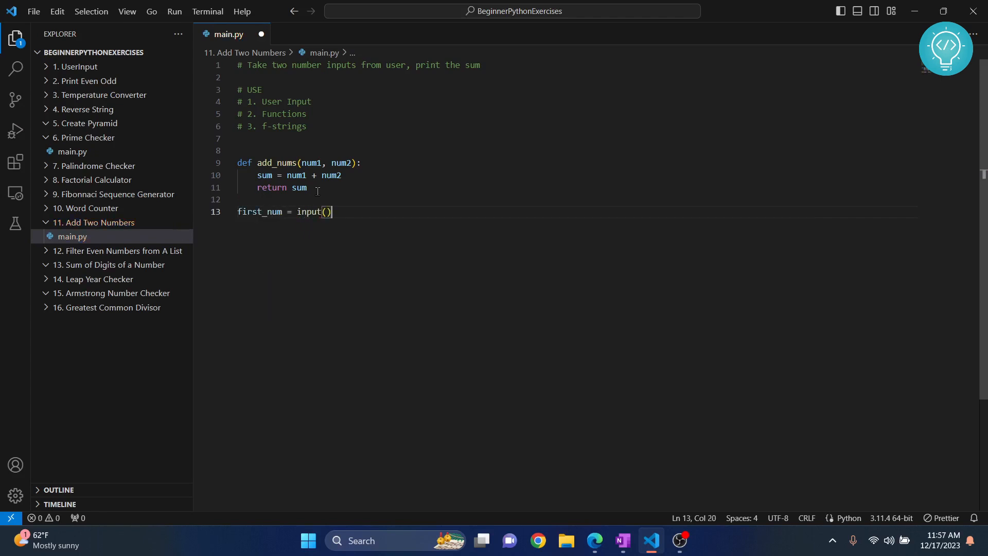
text(' ')
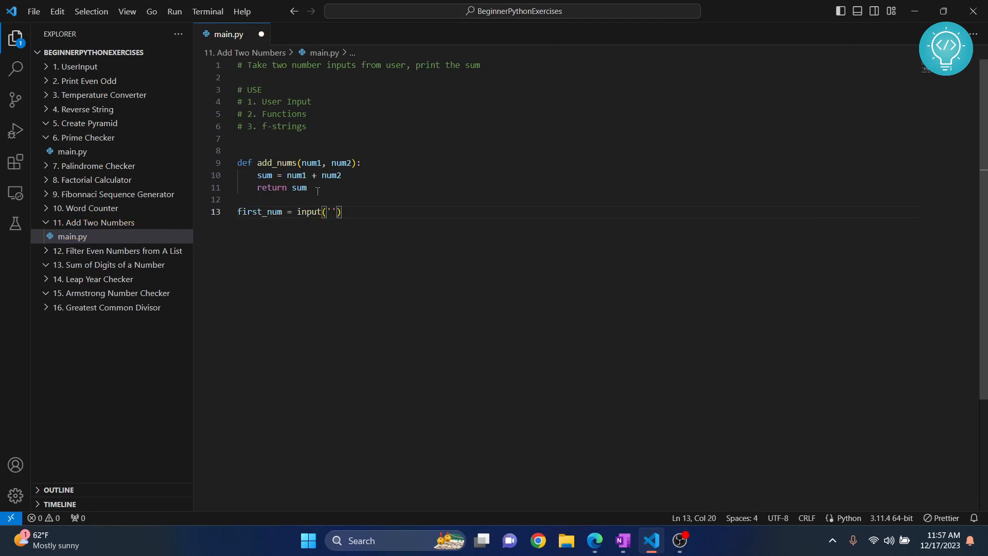
text(Enter first numb)
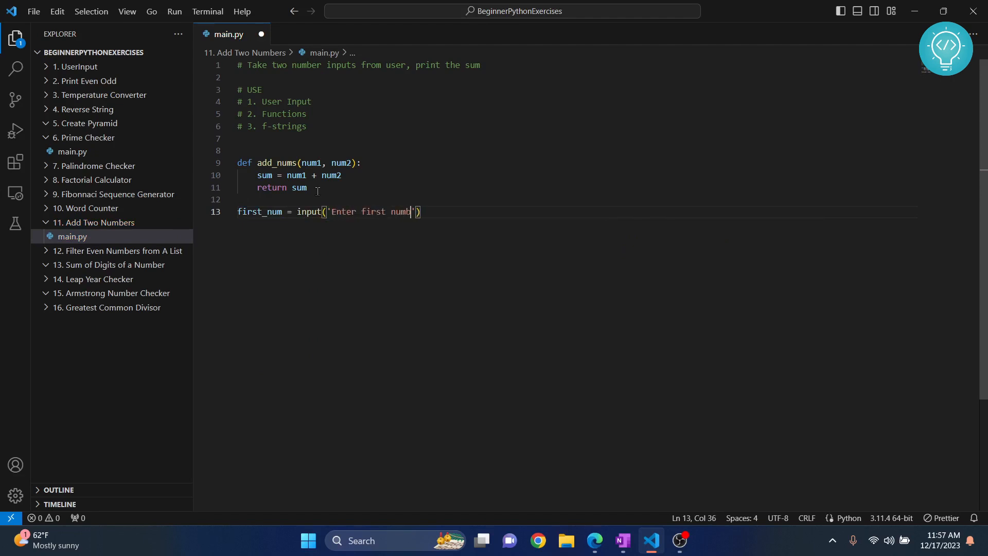
text(er:)
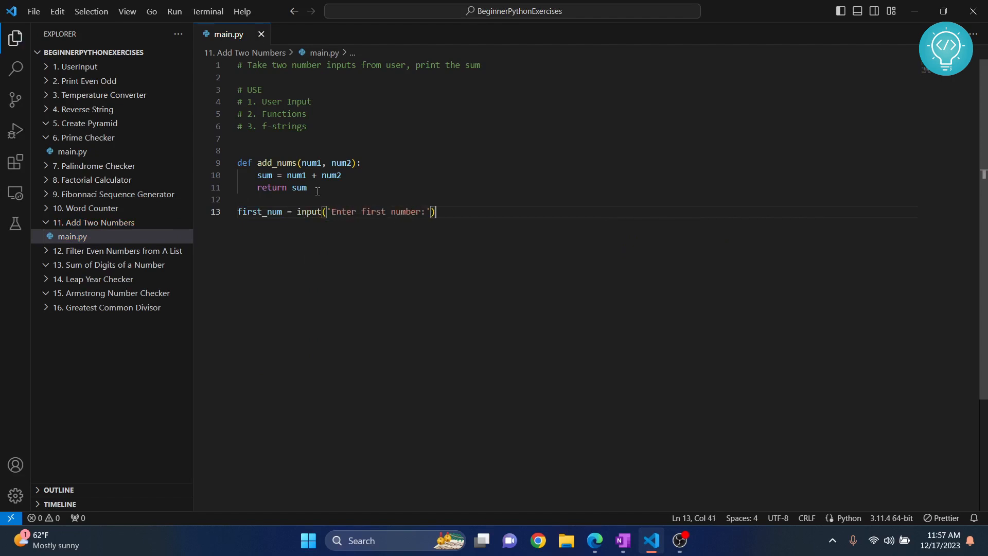
- Store input('Enter second number:') in second_num and leave blank lines below
text(sec)
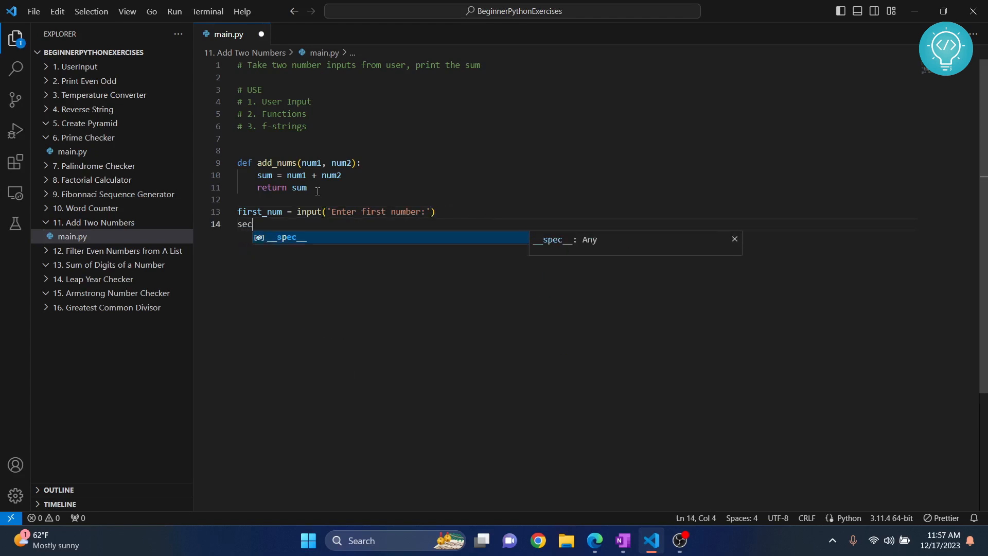
text(ond_num)
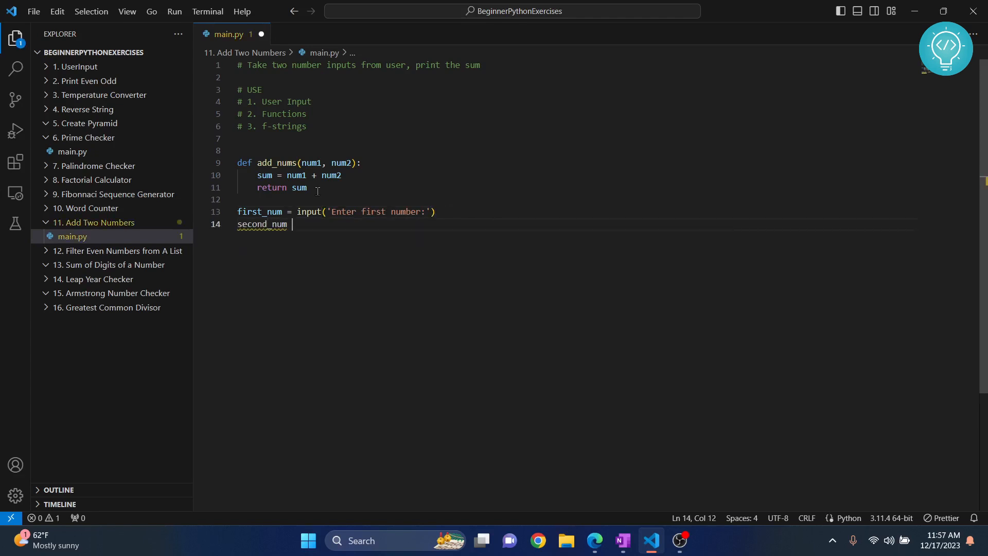
text(= input())
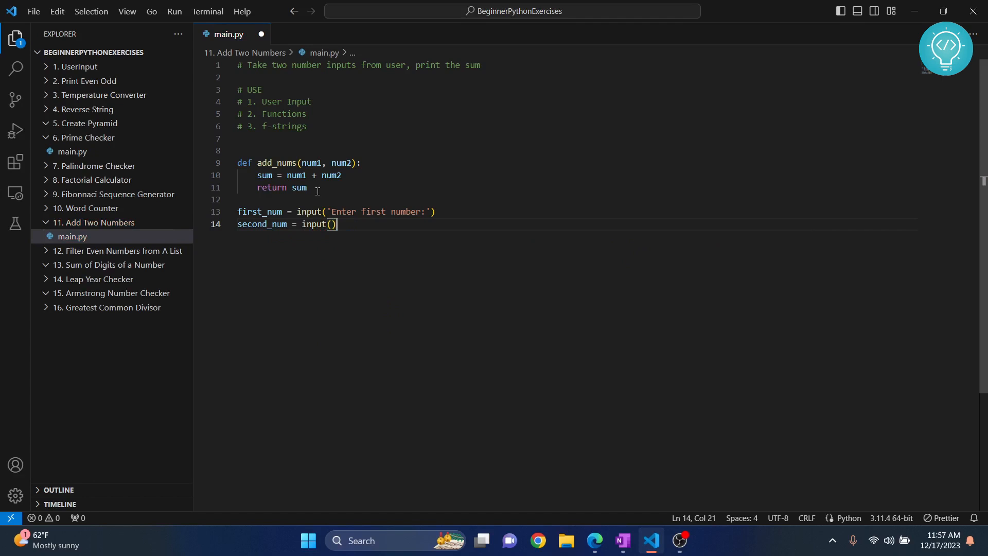
text('Enter se)
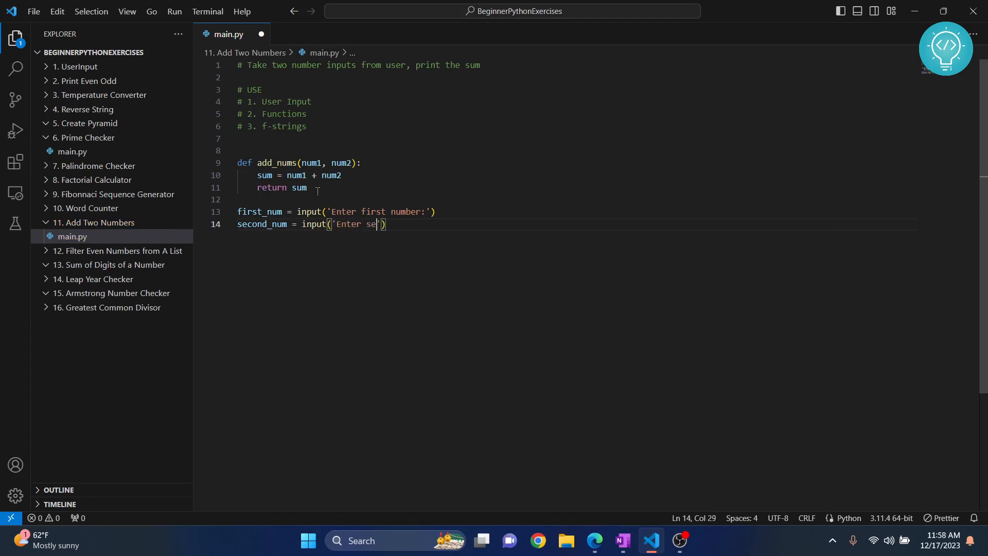
text(cond number:)
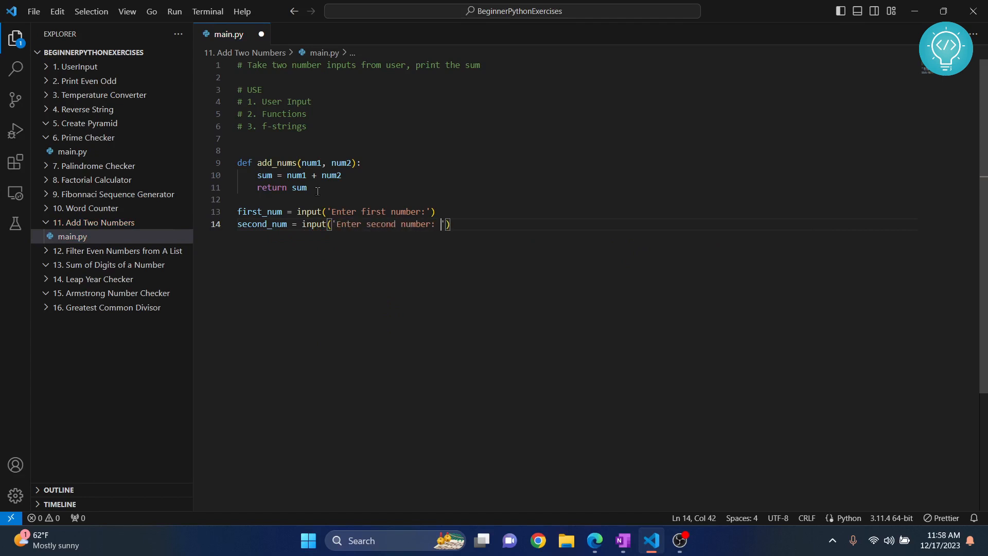
key(Enter)
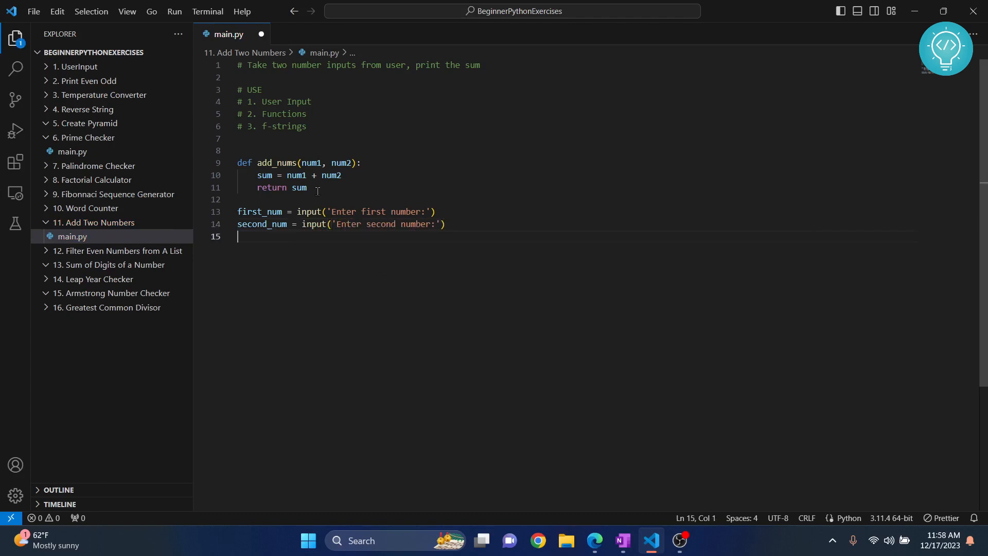
key(Enter)
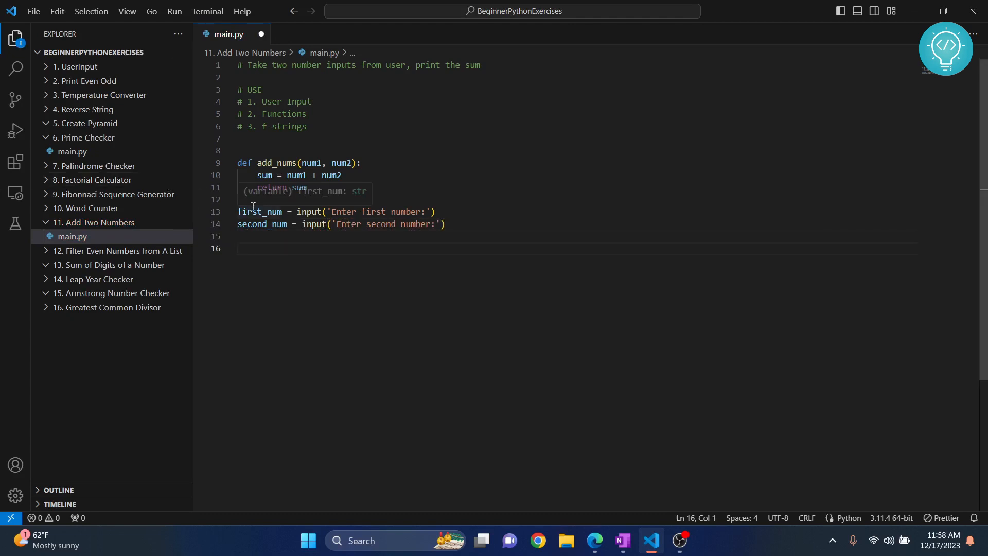
mouse_move(241, 200)
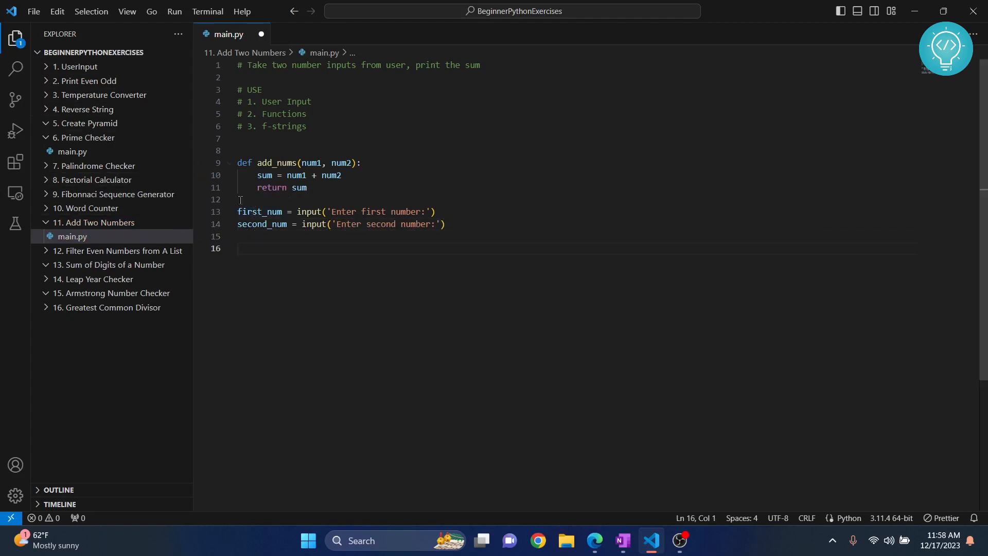
double_click(260, 212)
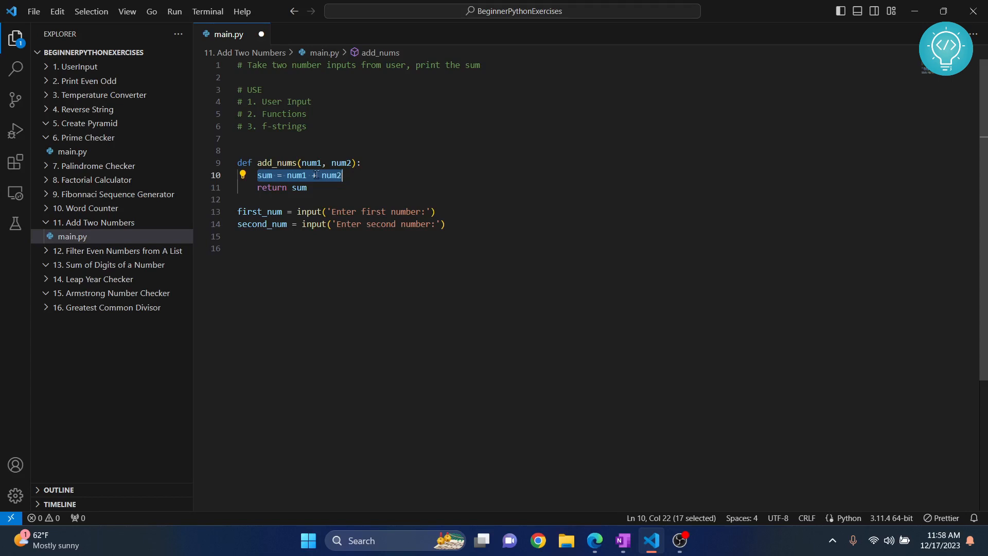
double_click(258, 212)
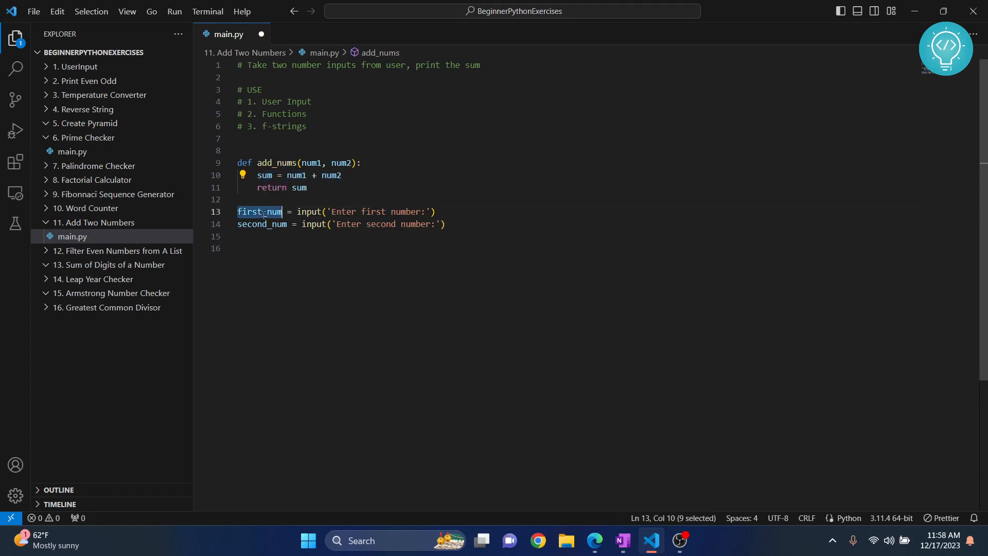
double_click(261, 224)
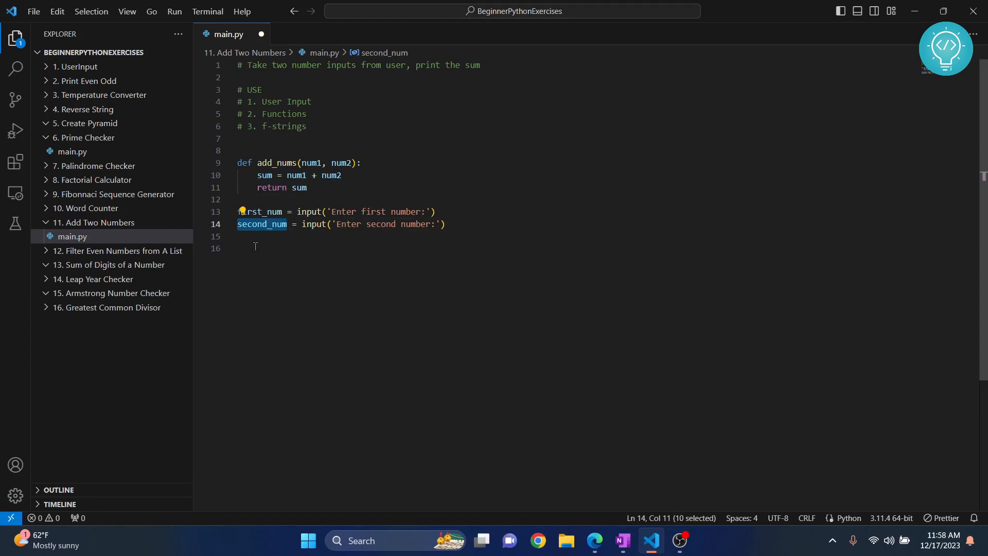
- Reassign first_num and second_num to int() conversions of themselves below the inputs
click(255, 247)
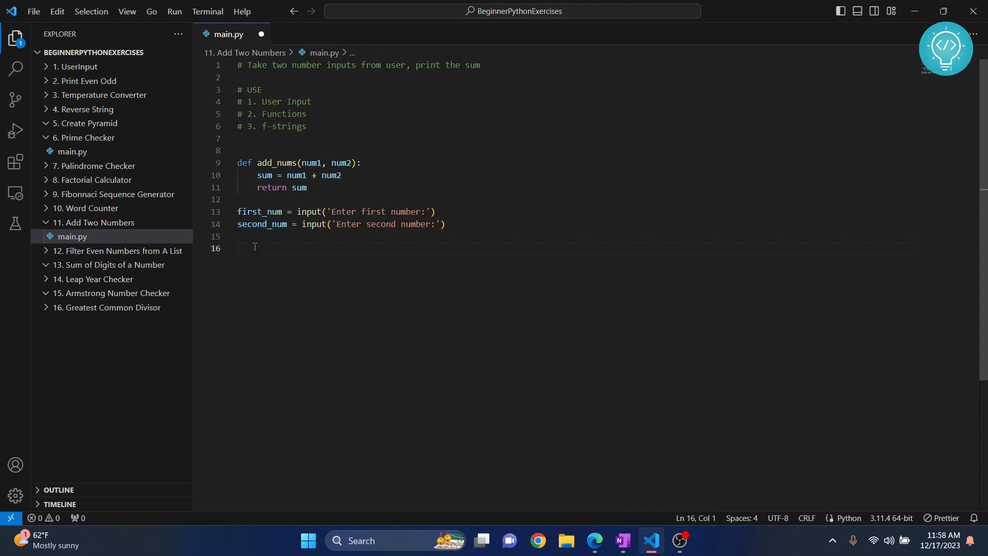
text(first_num =)
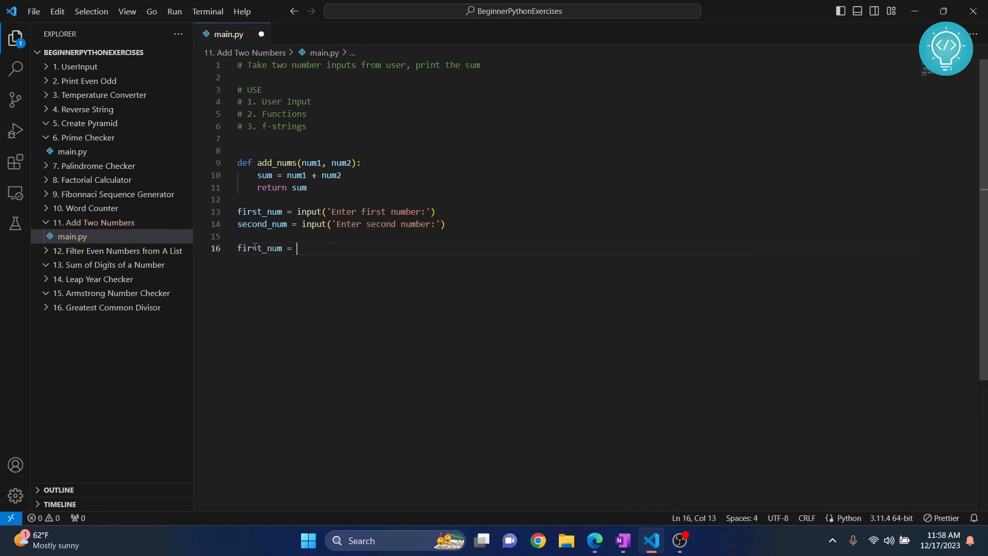
text(int()
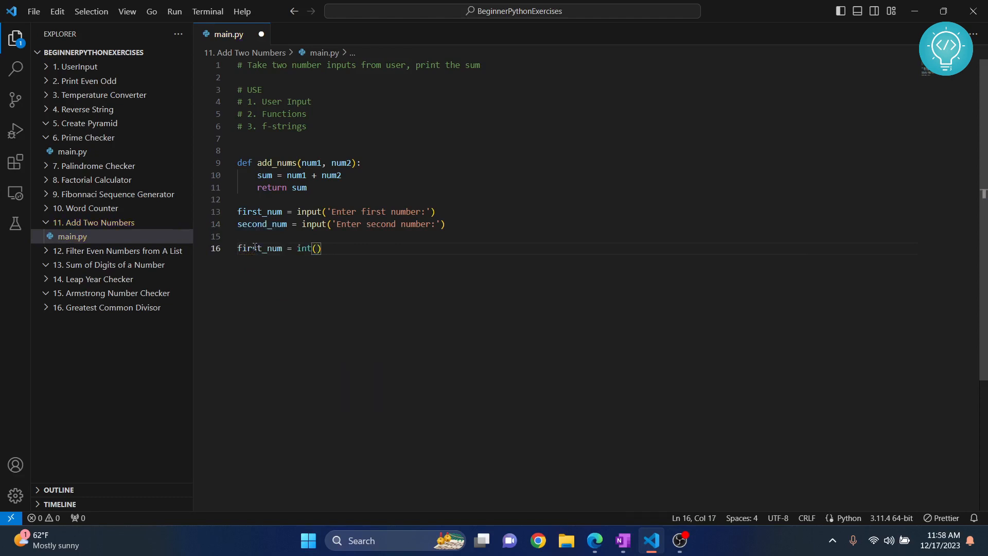
text(first_num)
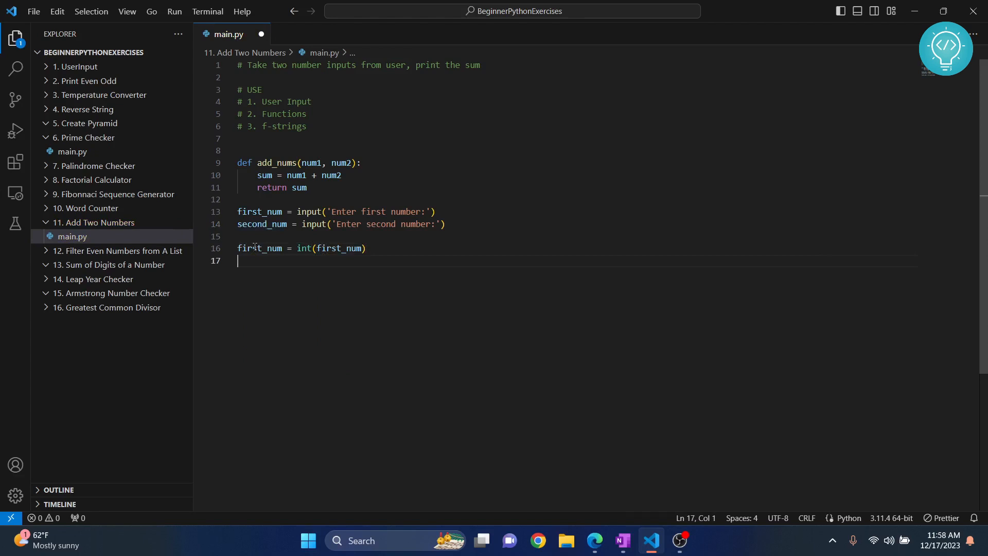
text(second_num =)
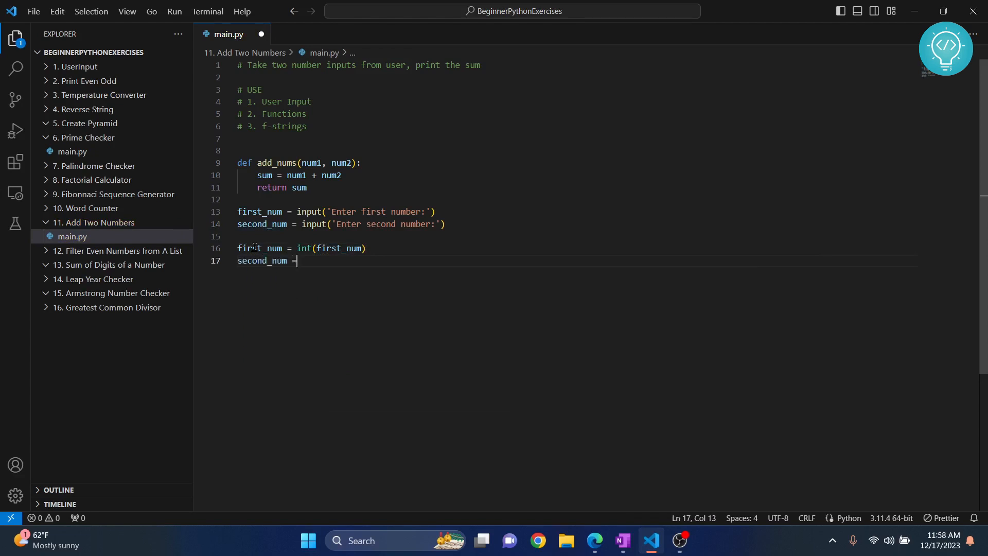
text(ints())
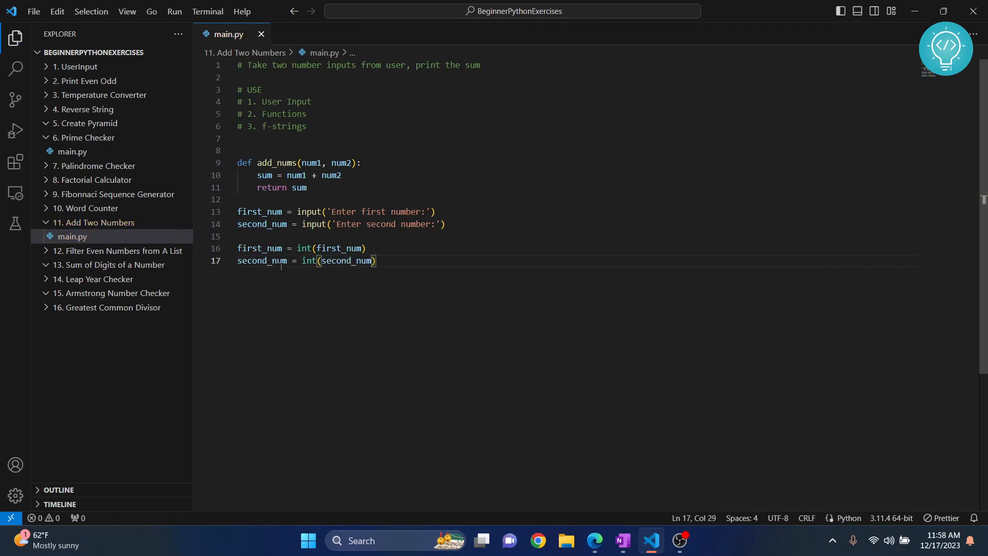
double_click(276, 163)
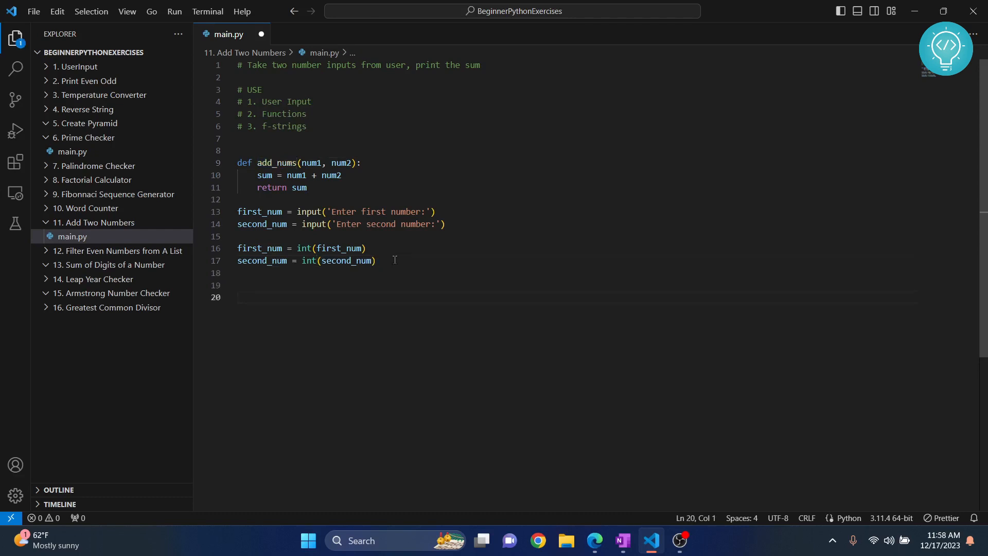
- Set sum = add_nums(first_num, second_num) and start a print() call beneath it
text(sum)
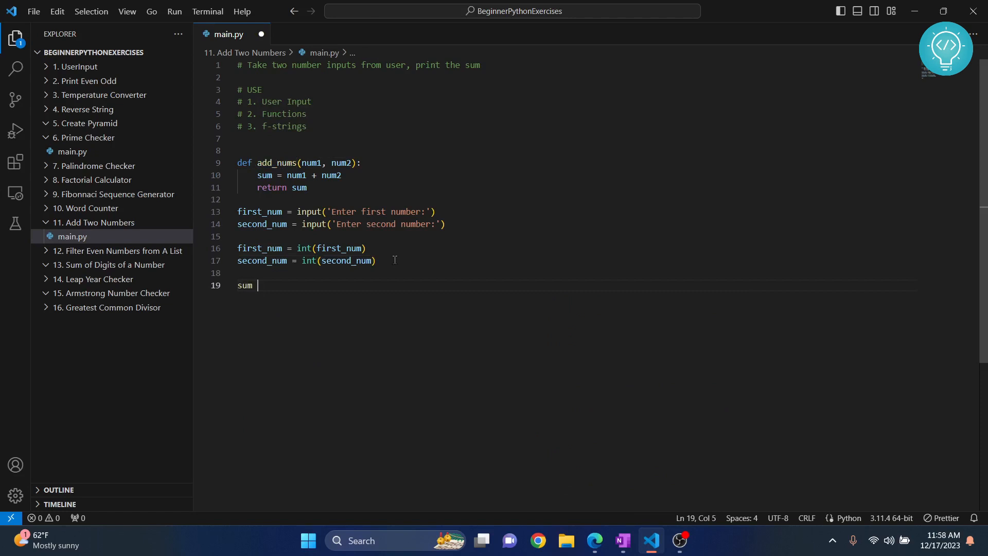
text(= add_nums)
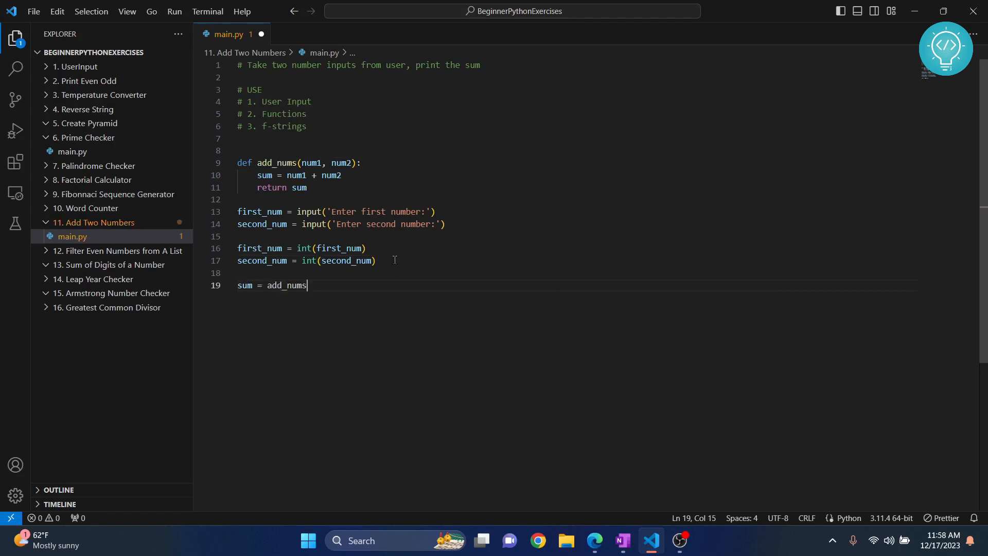
text(()
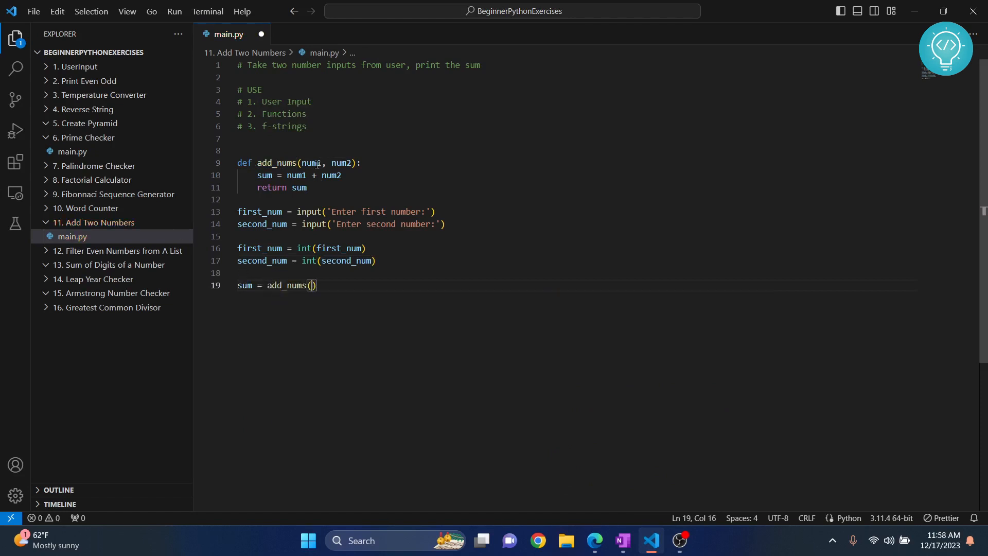
double_click(260, 248)
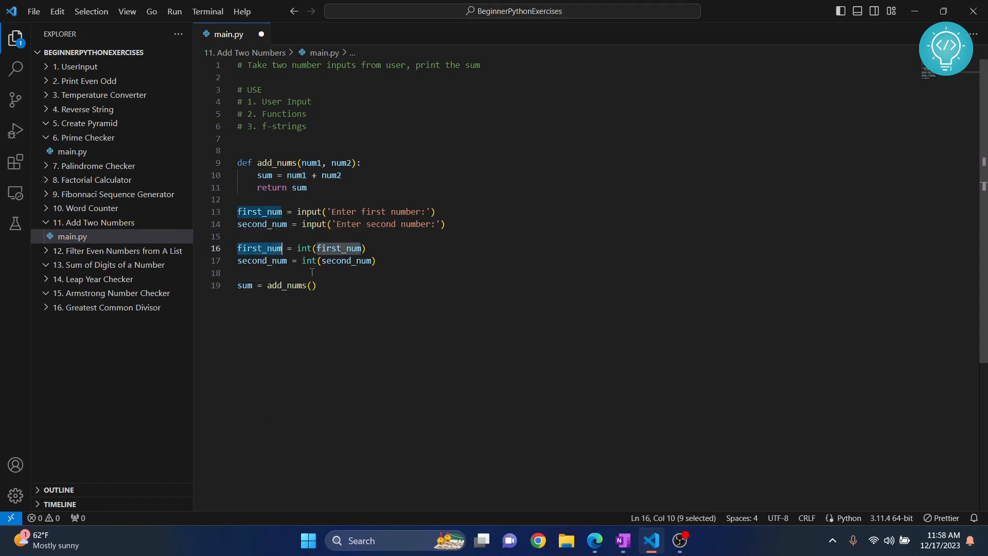
click(311, 285)
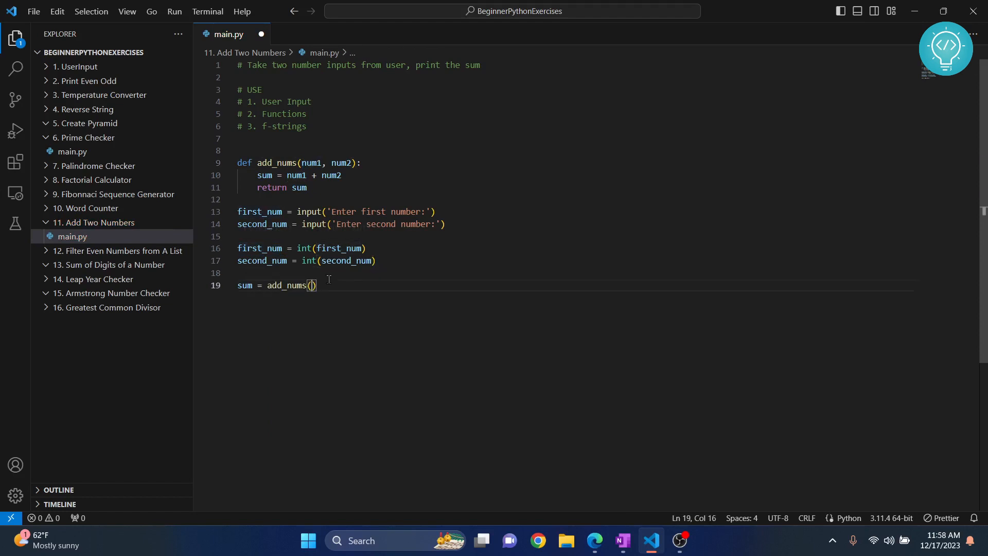
text(first_num,)
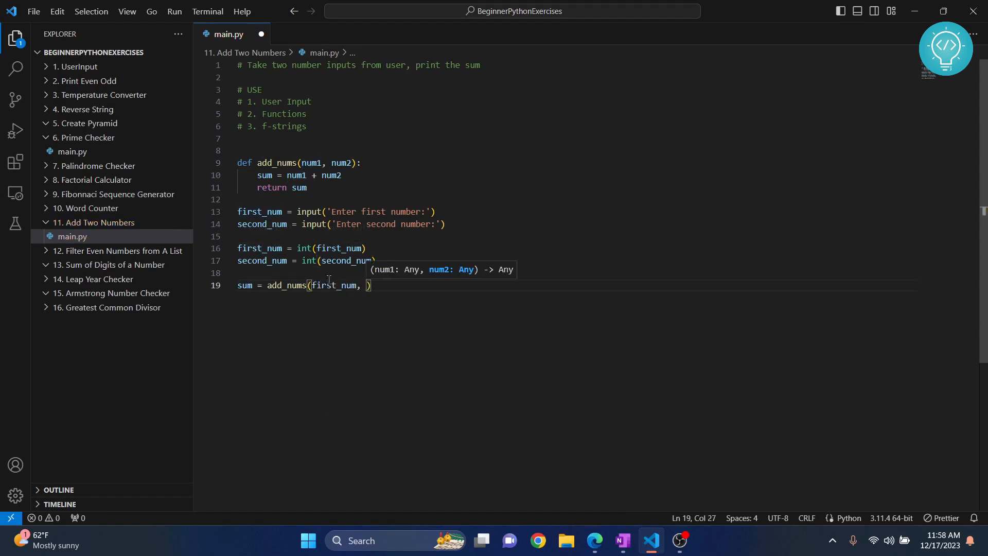
text(second_num))
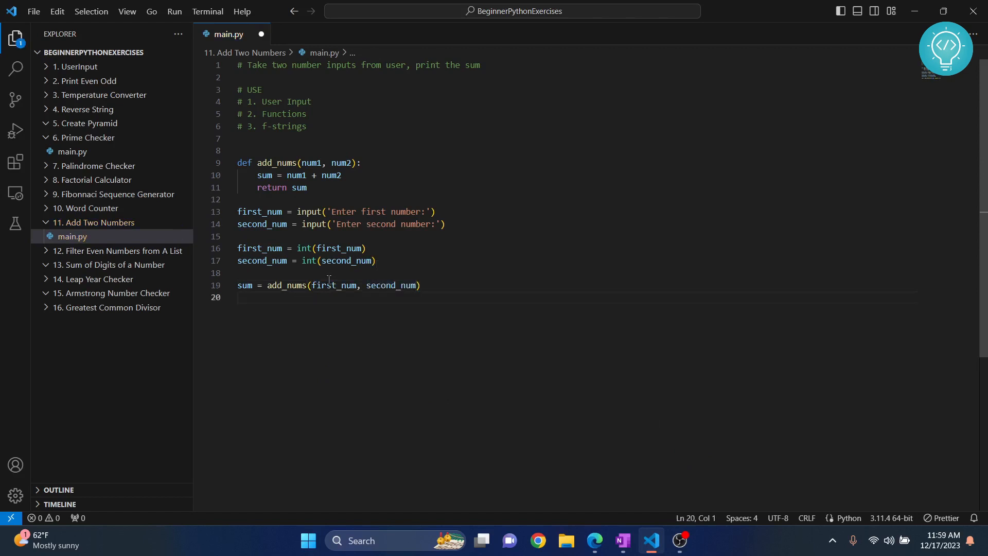
text(print())
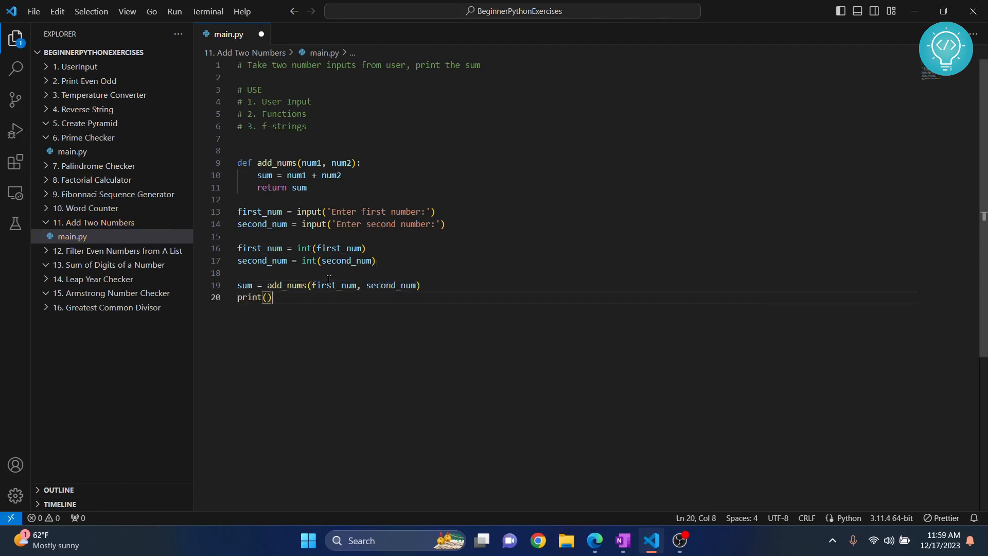
- Print f"Sum of {first_num} and {second_num} is {sum}" and save main.py
text(f"")
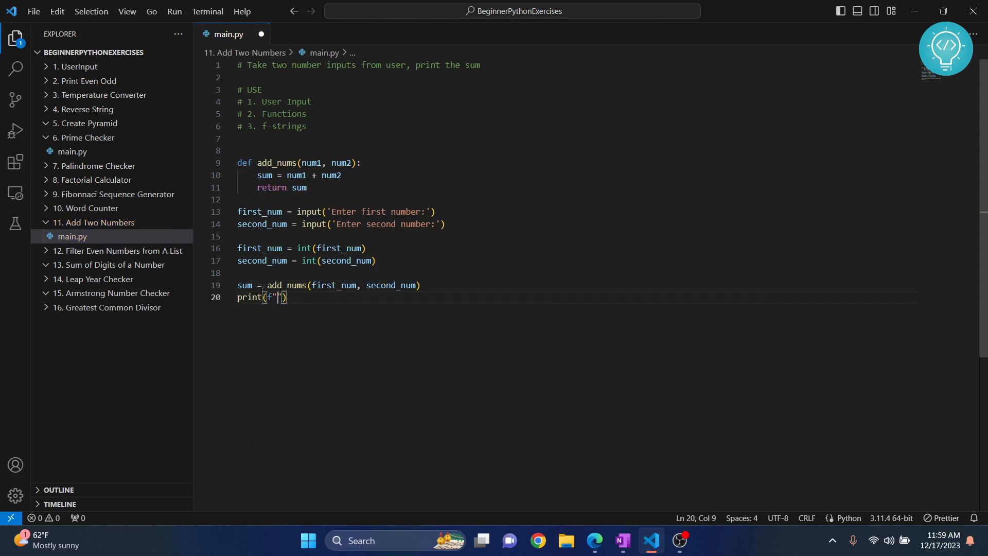
double_click(263, 261)
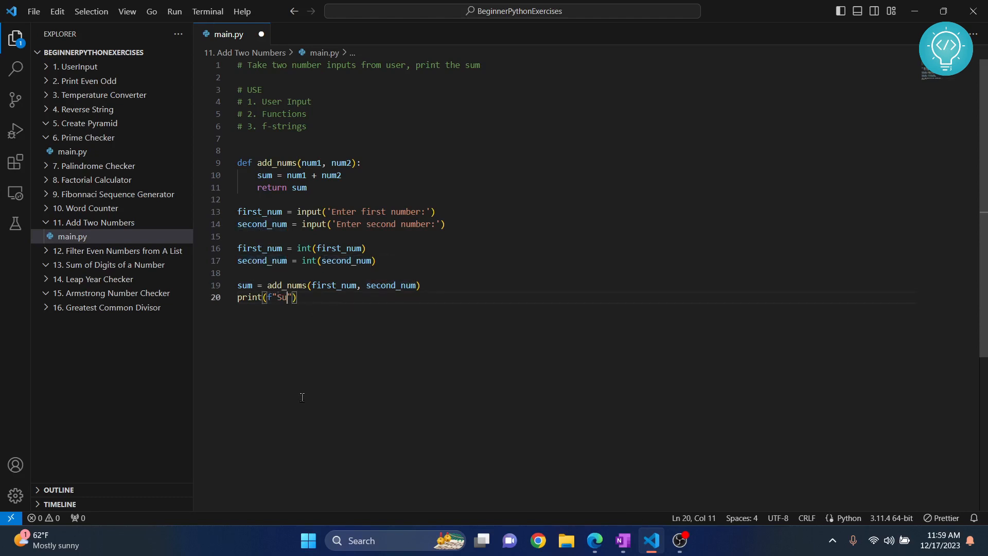
text(Sum of {})
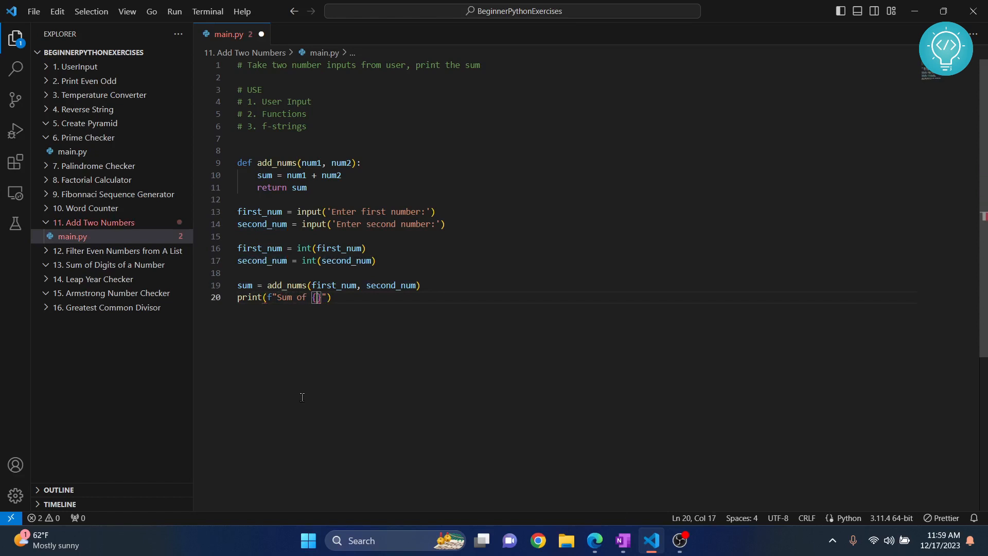
text(first_num} and {second_num)
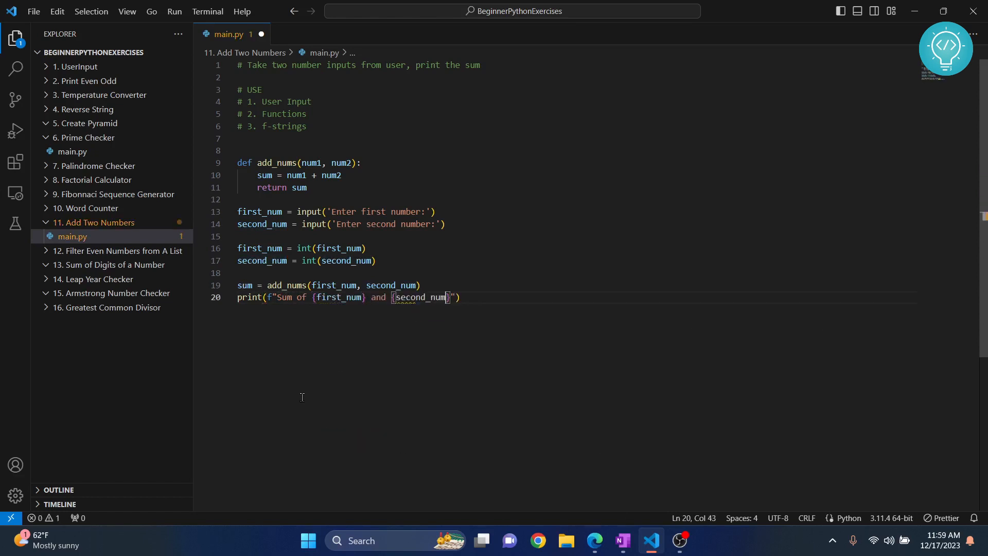
text(is)
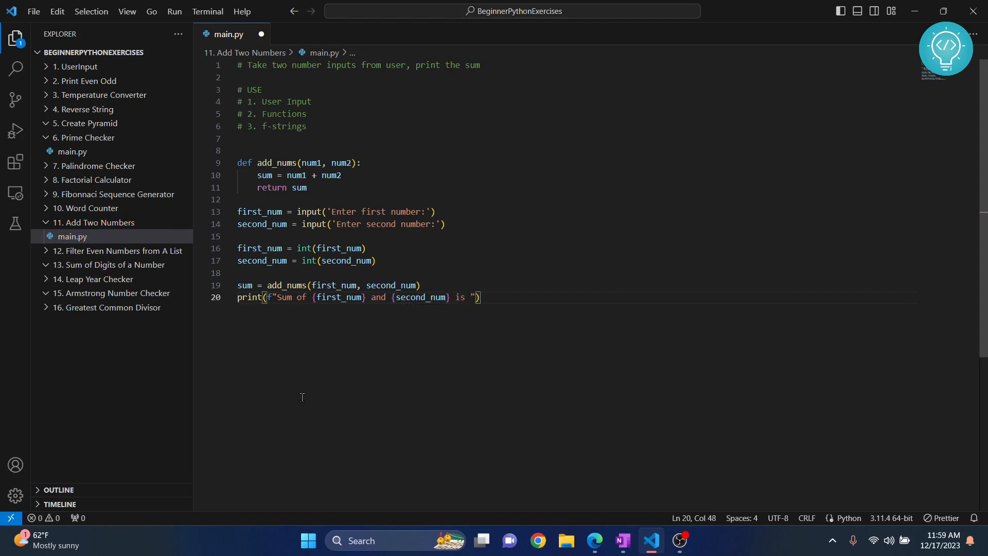
text({sum})
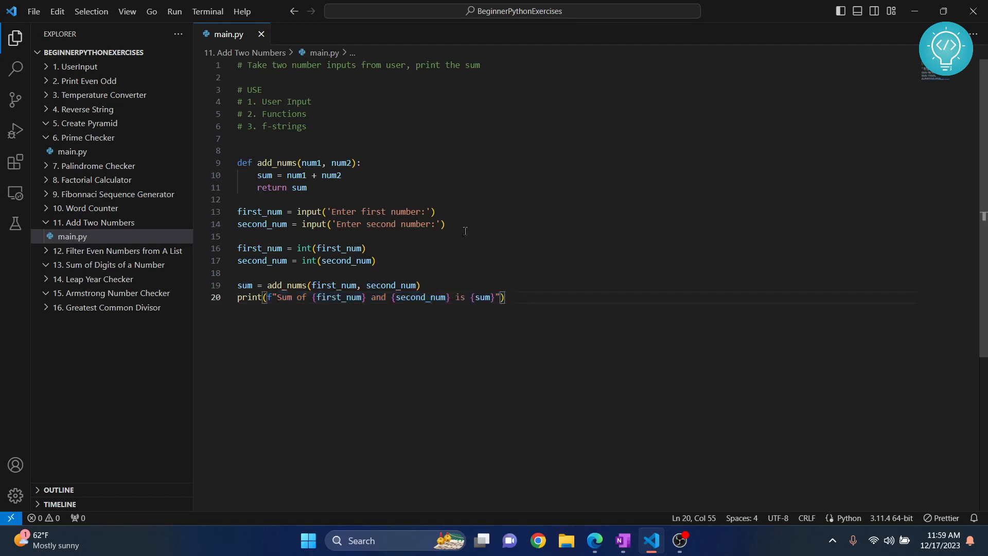
- Run main.py via Run > Start Debugging with inputs 45 and 90, giving 135
click(174, 11)
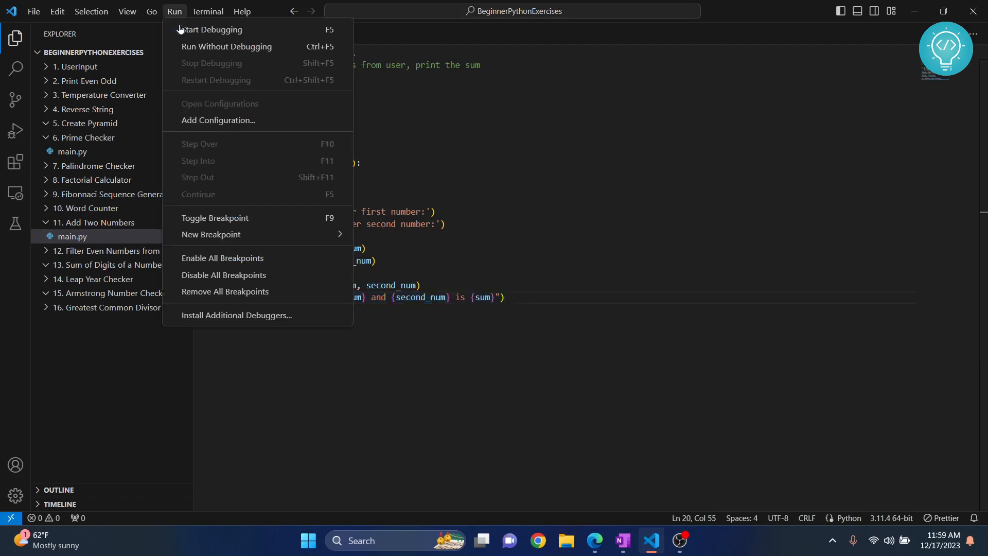
click(214, 29)
text(90)
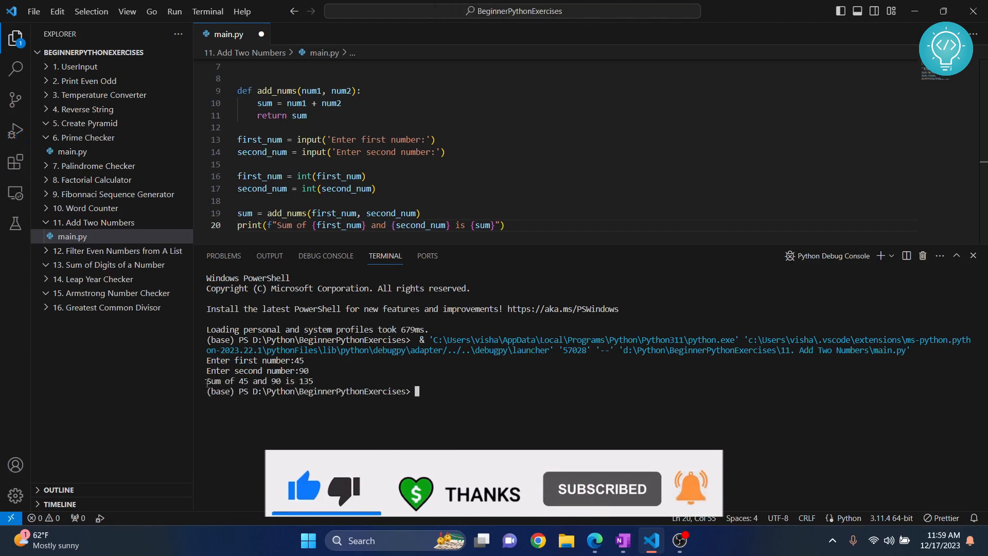
- Select the finished script to review it, then clear the selection
drag(207, 381, 313, 381)
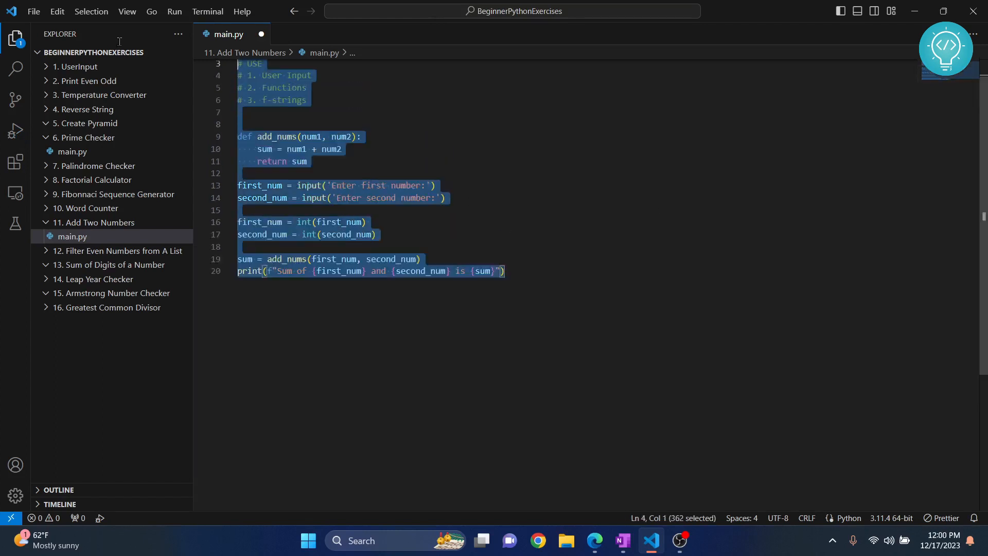
click(342, 175)
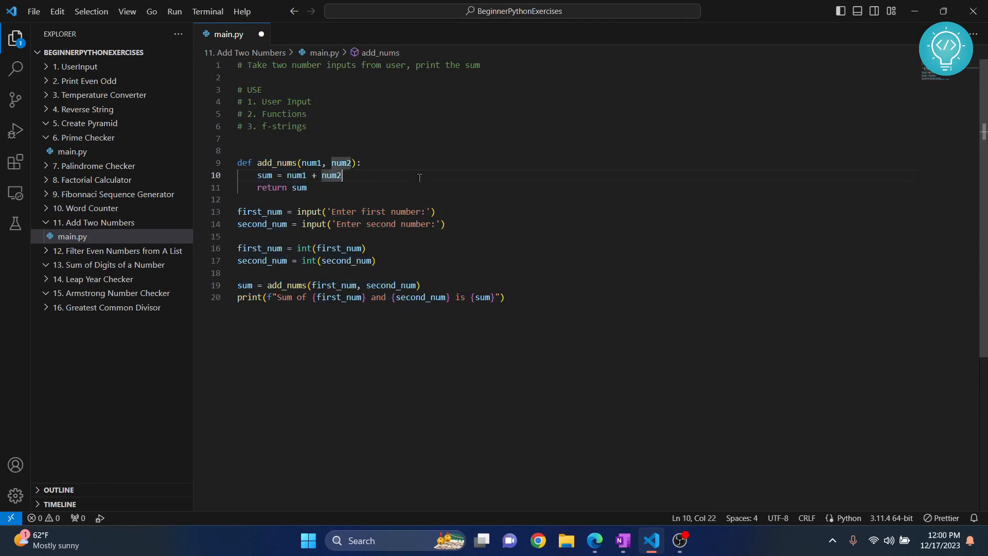